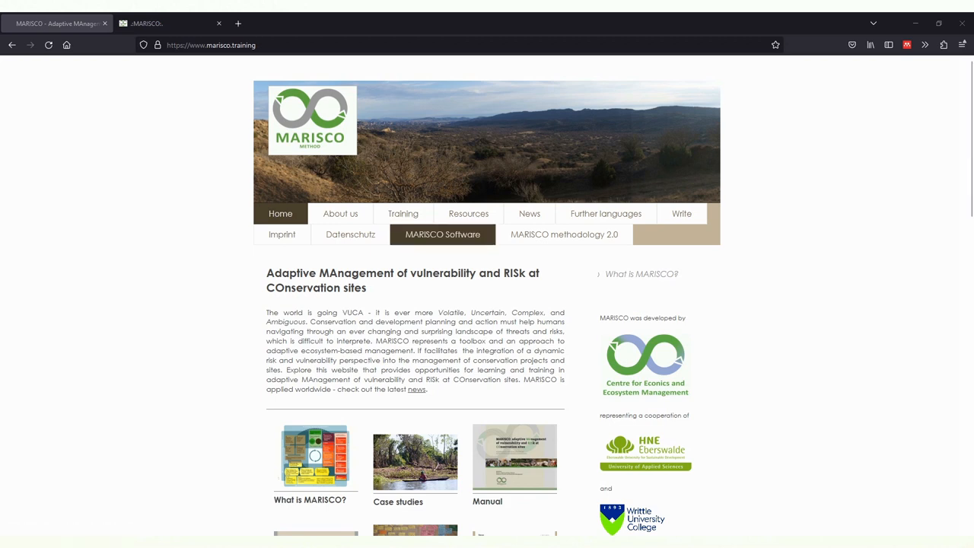
Step: Go from the MARISCO Software page to the web app's login page in the ::MARISCO:: tab
left_click(442, 235)
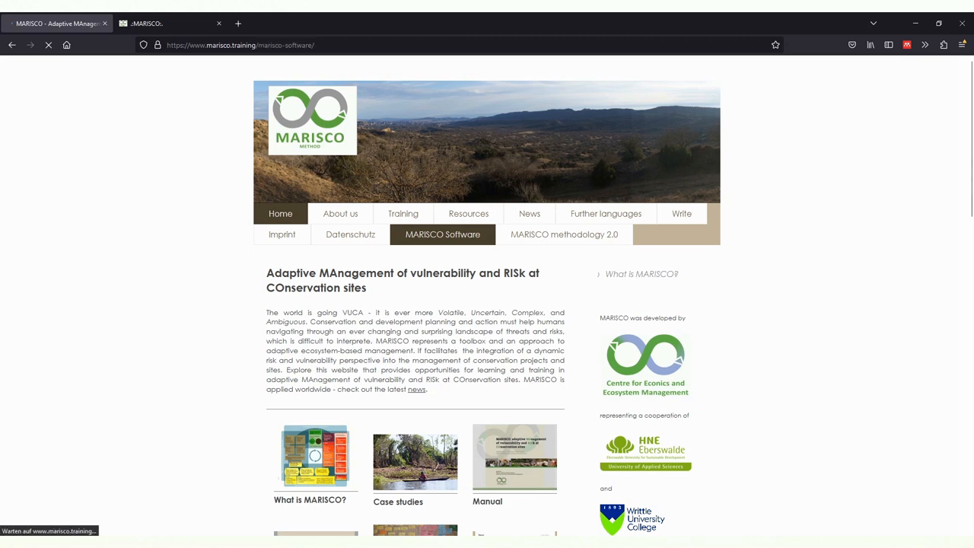
left_click(442, 234)
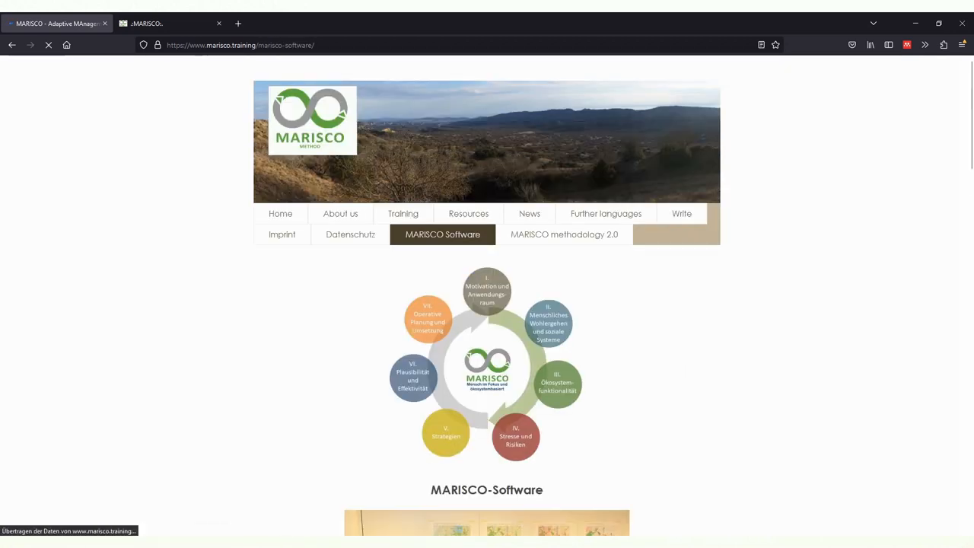
left_click(168, 23)
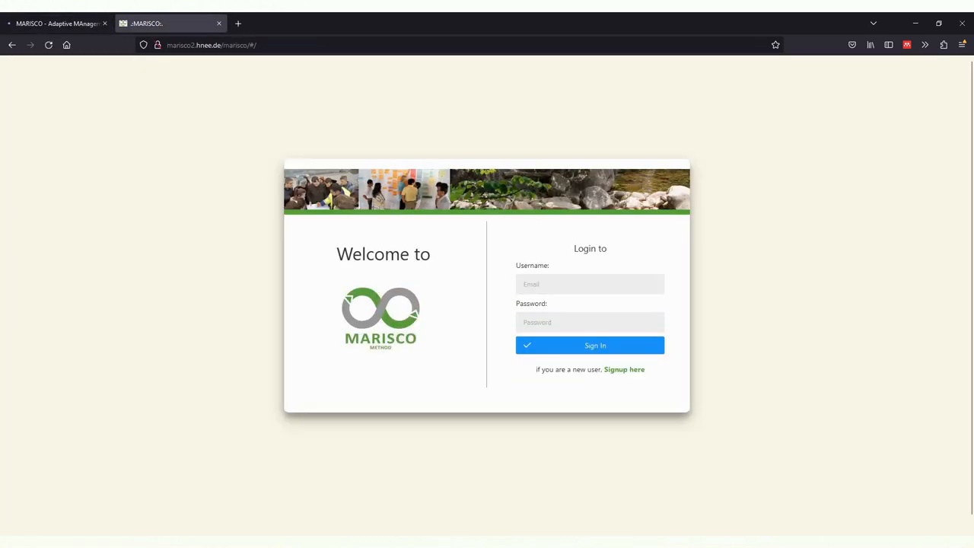
Step: Start a new account via 'Signup here' on the login page
left_click(590, 284)
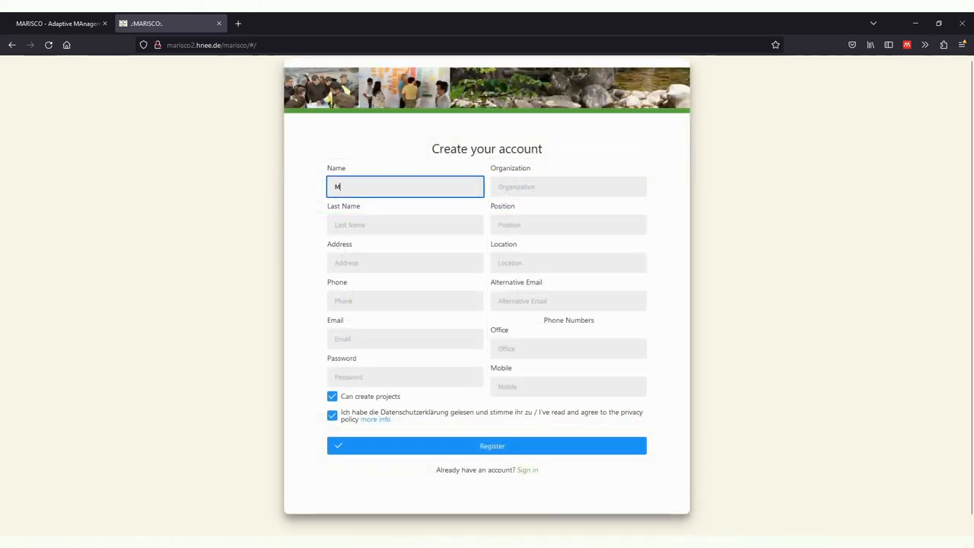
type("arc")
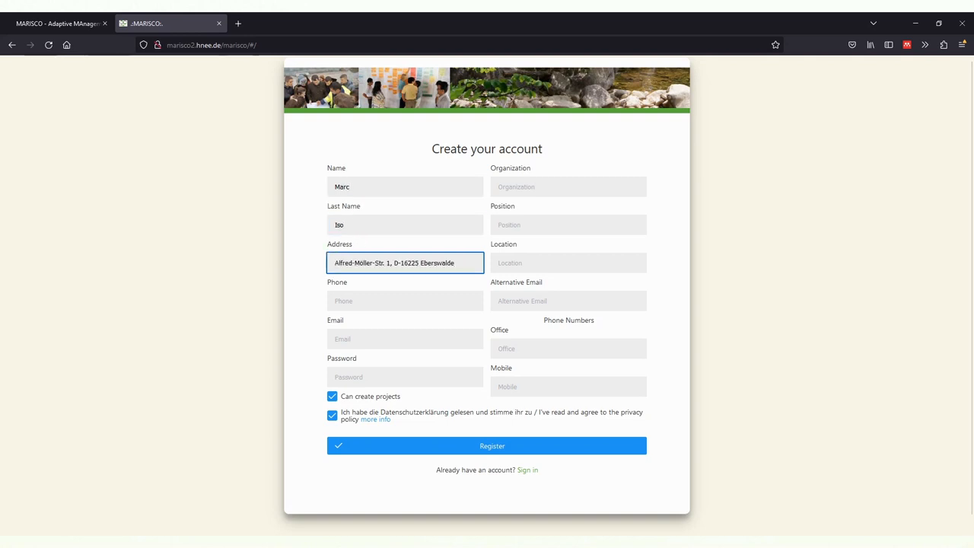
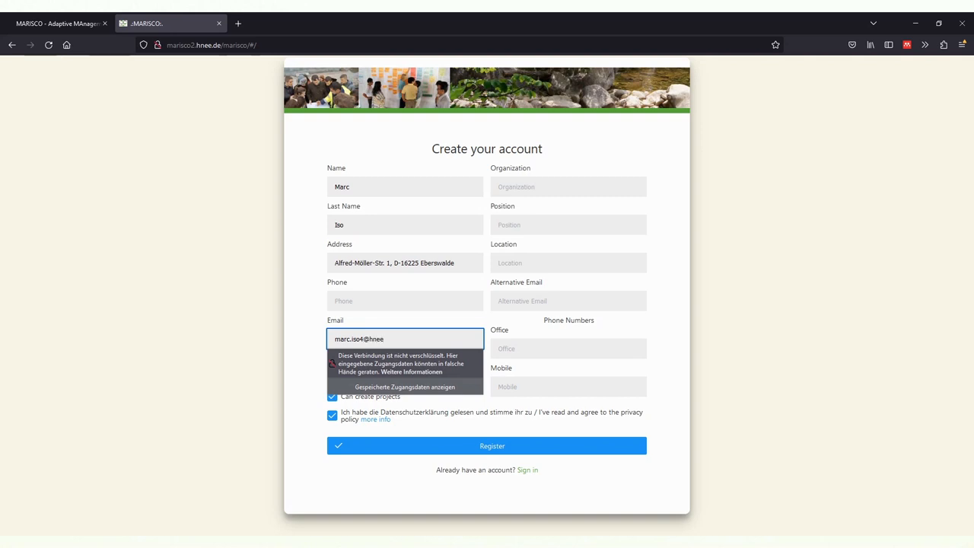